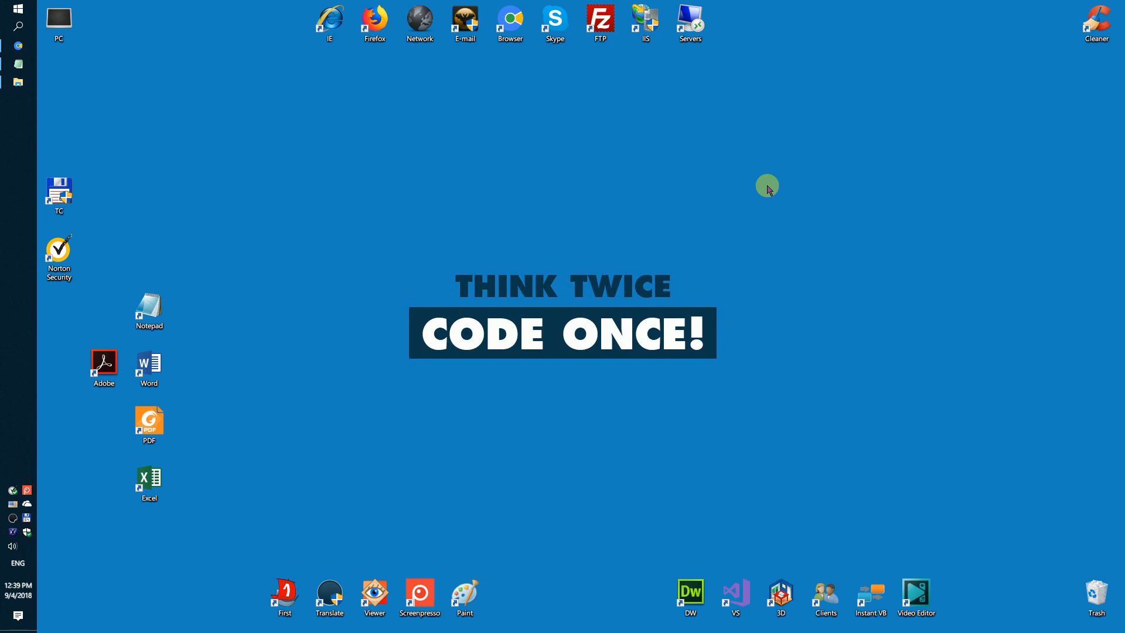
mouse_move(596, 225)
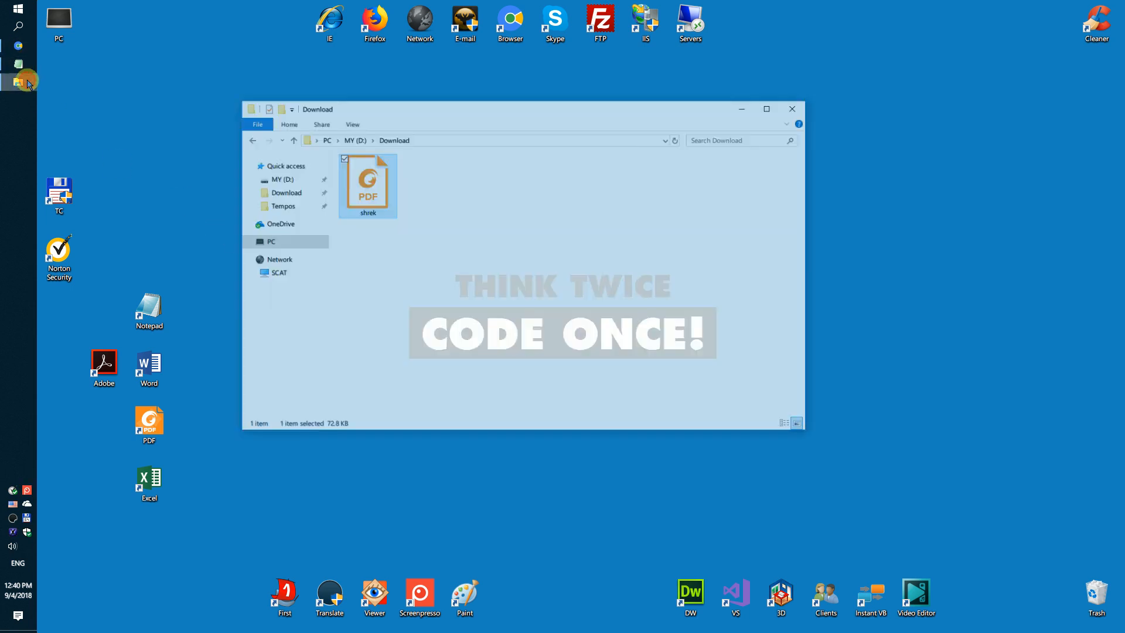
- Open shrek.pdf in Foxit Reader and browse through its six script pages
double_click(367, 179)
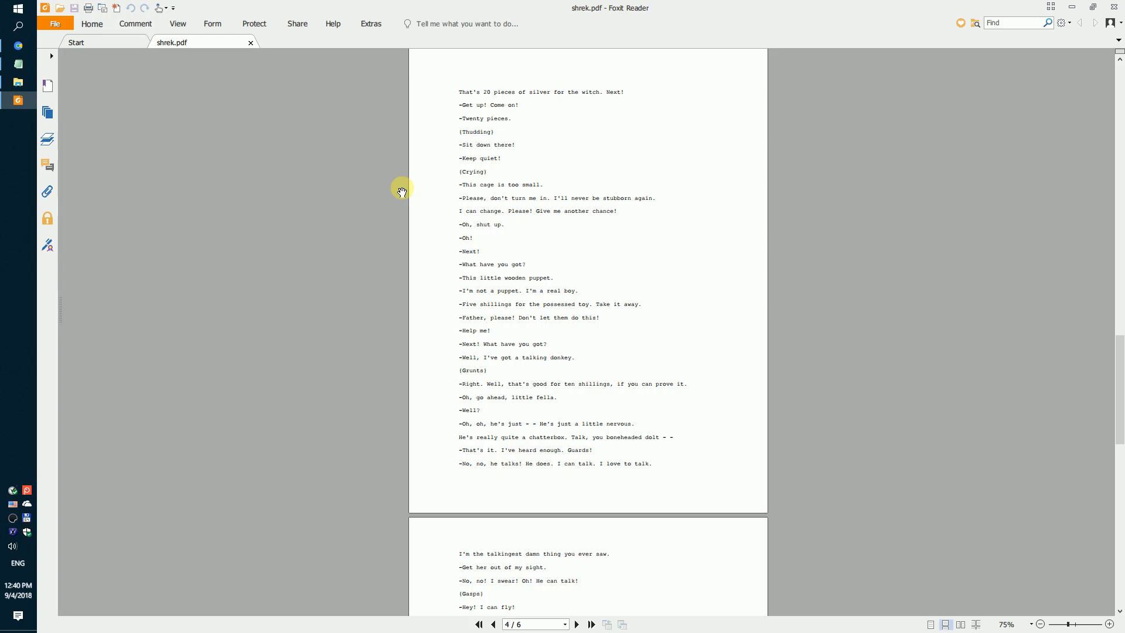
left_click(478, 623)
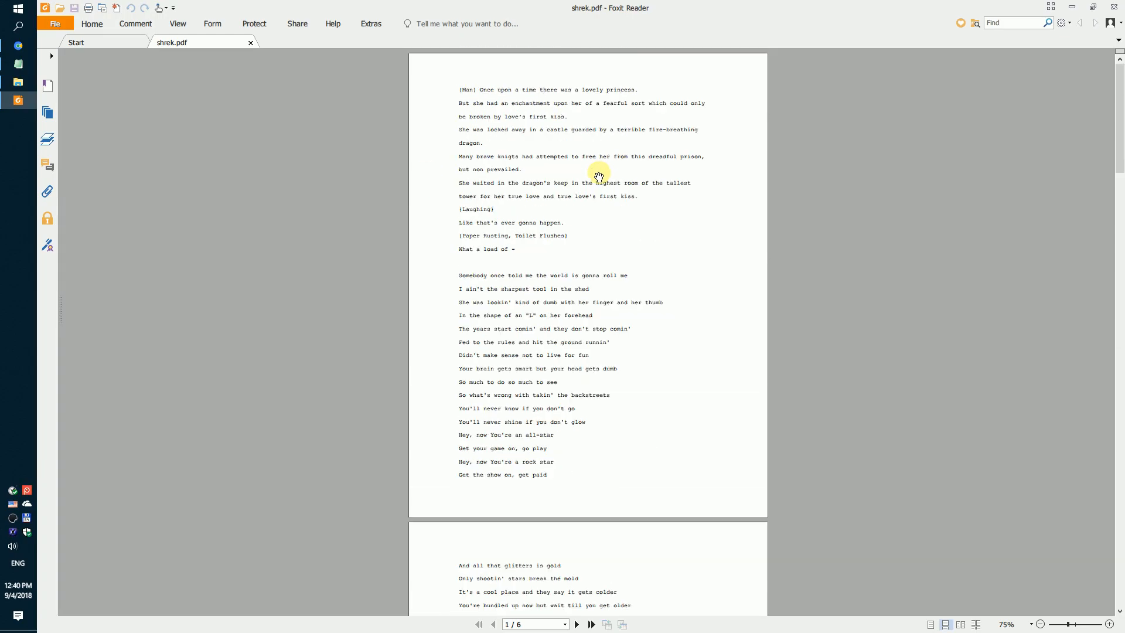
scroll("down", 3)
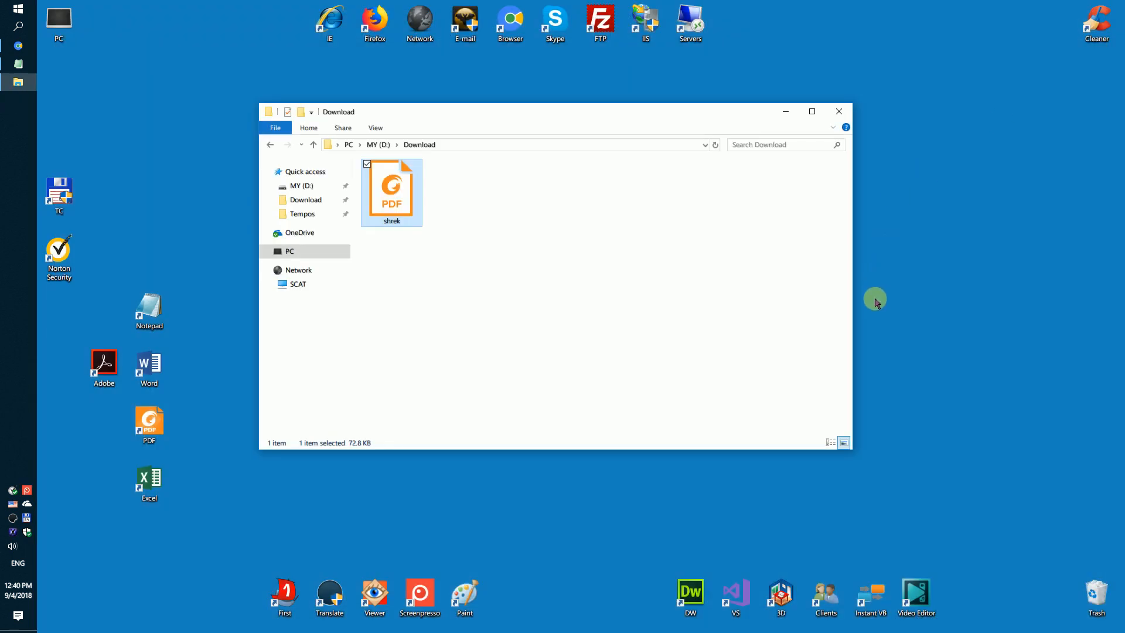
- Launch Visual Studio and create the headerfooter Console App (.NET Framework) project
left_click(734, 597)
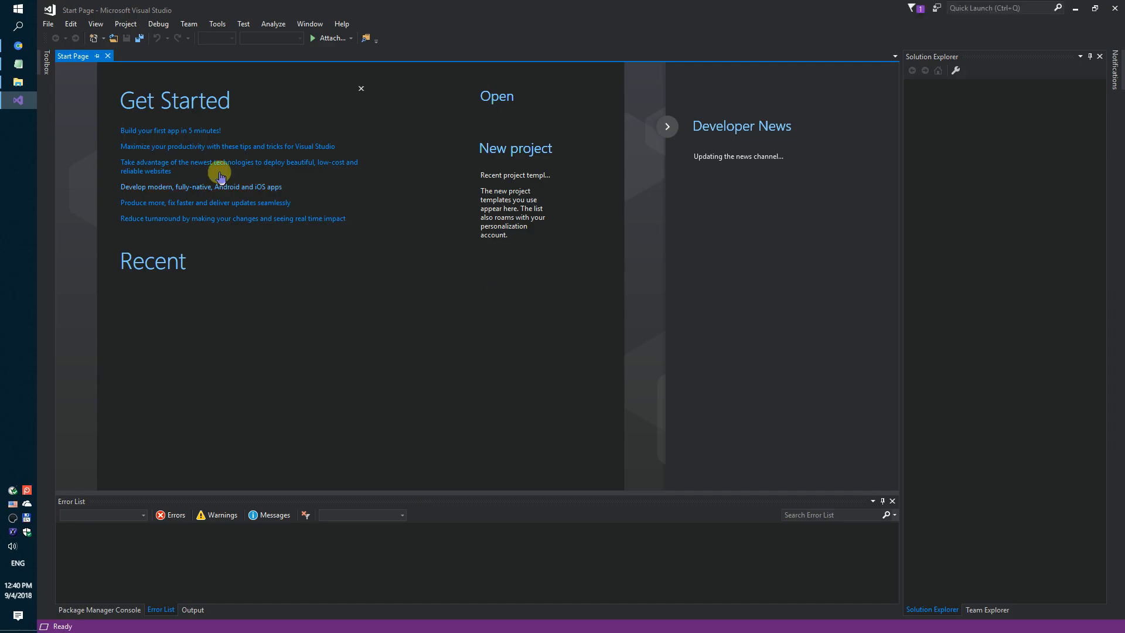
left_click(48, 23)
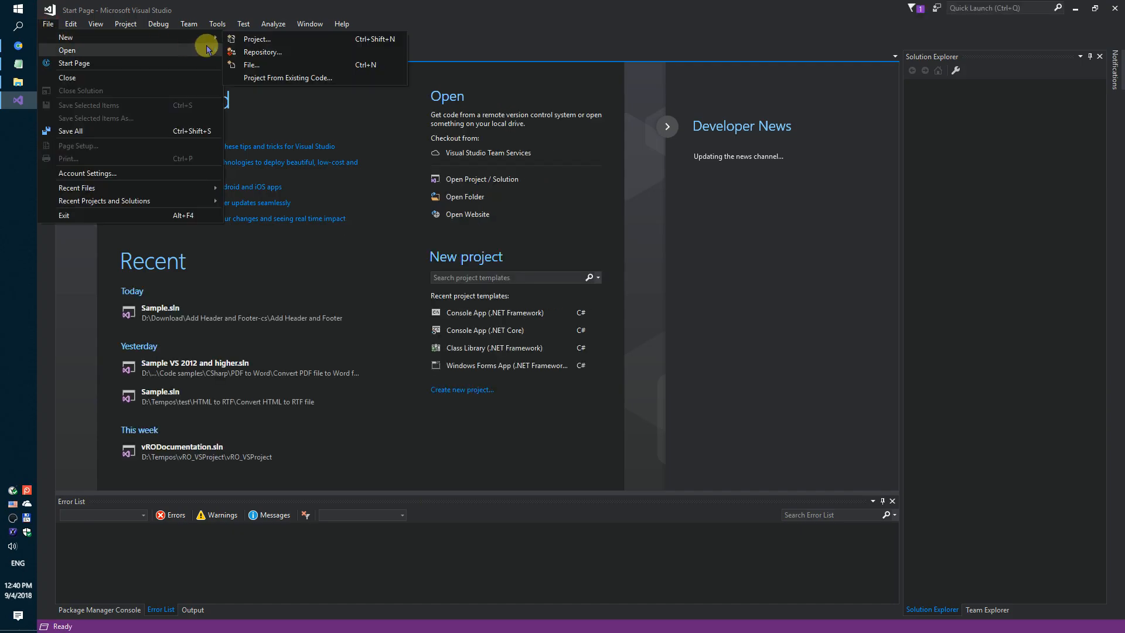
left_click(256, 38)
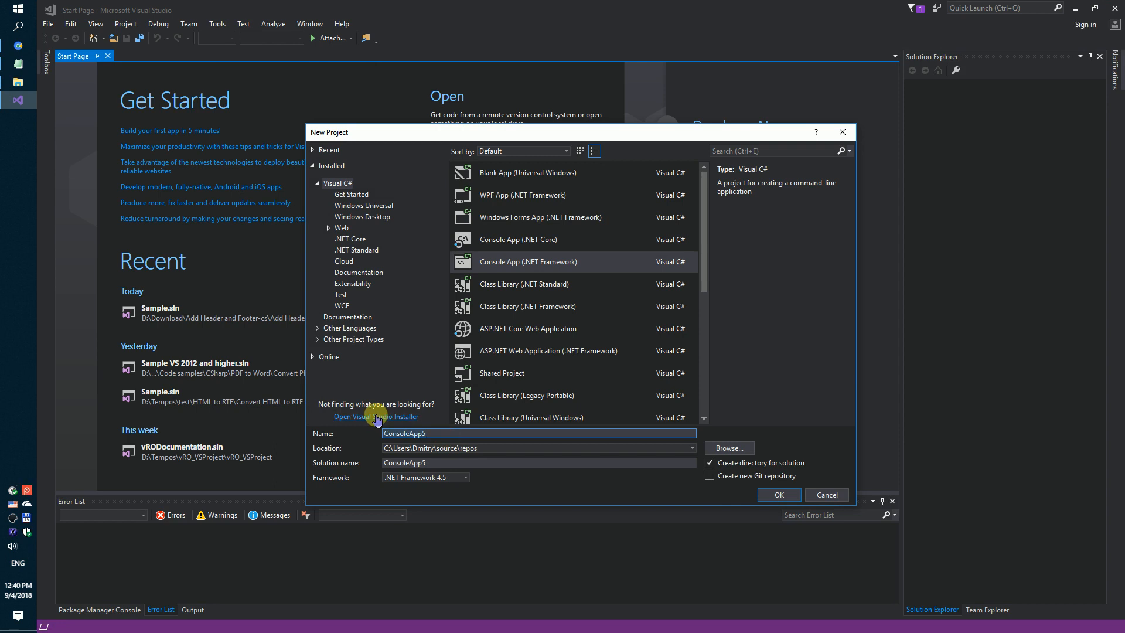
type("headerfoot")
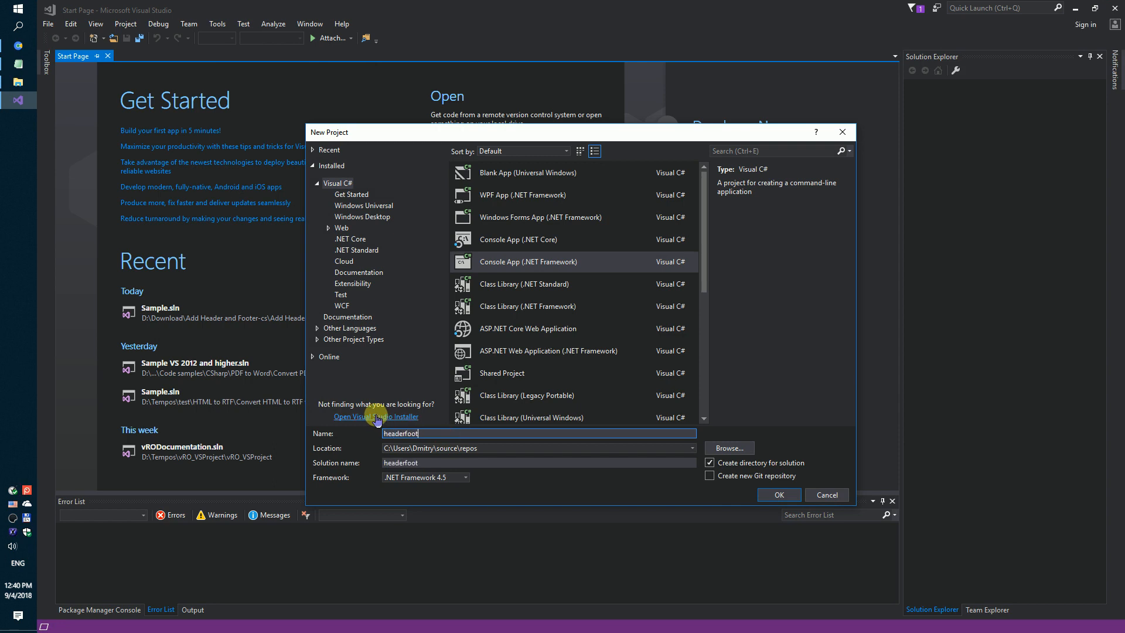
left_click(778, 495)
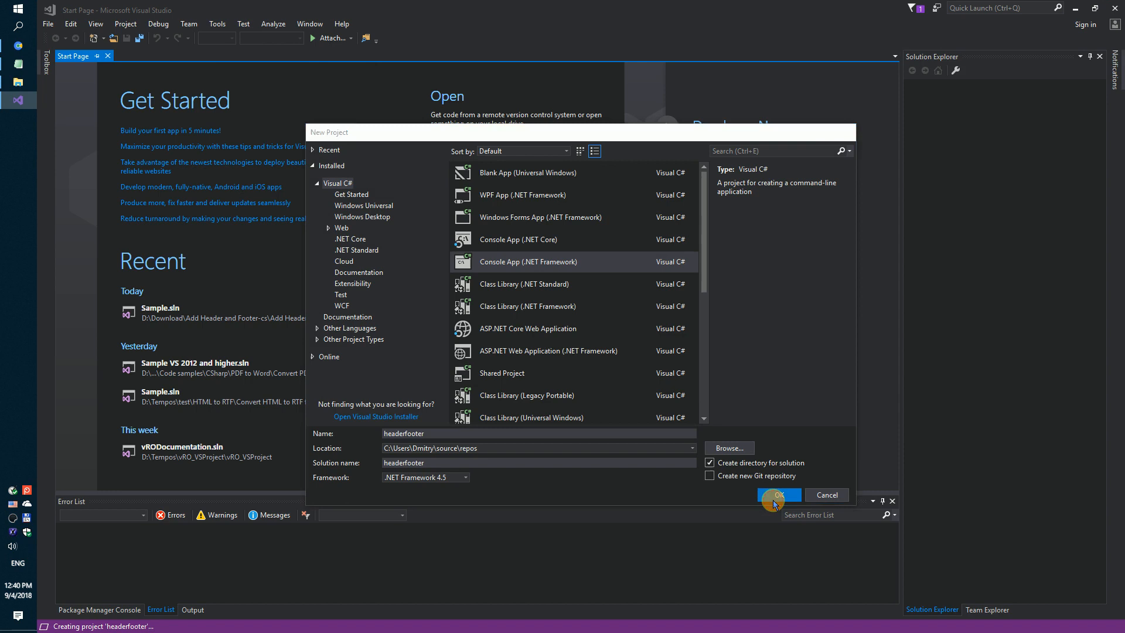
left_click(777, 494)
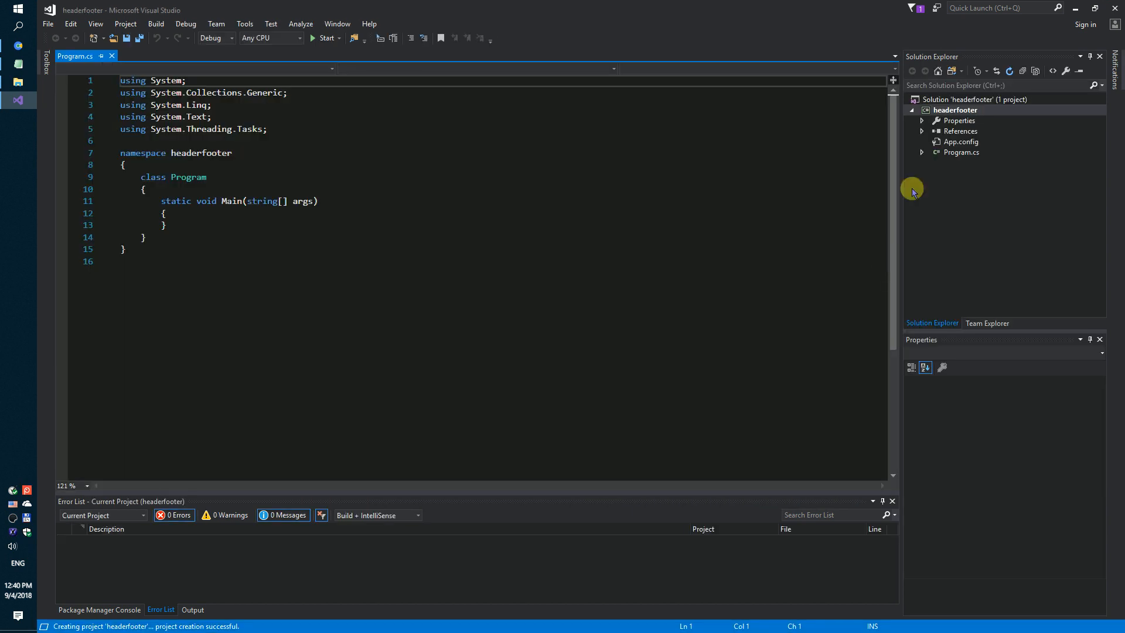
- Install the sautinsoft.document 3.4.8.29 NuGet package, then return to Program.cs
left_click(959, 131)
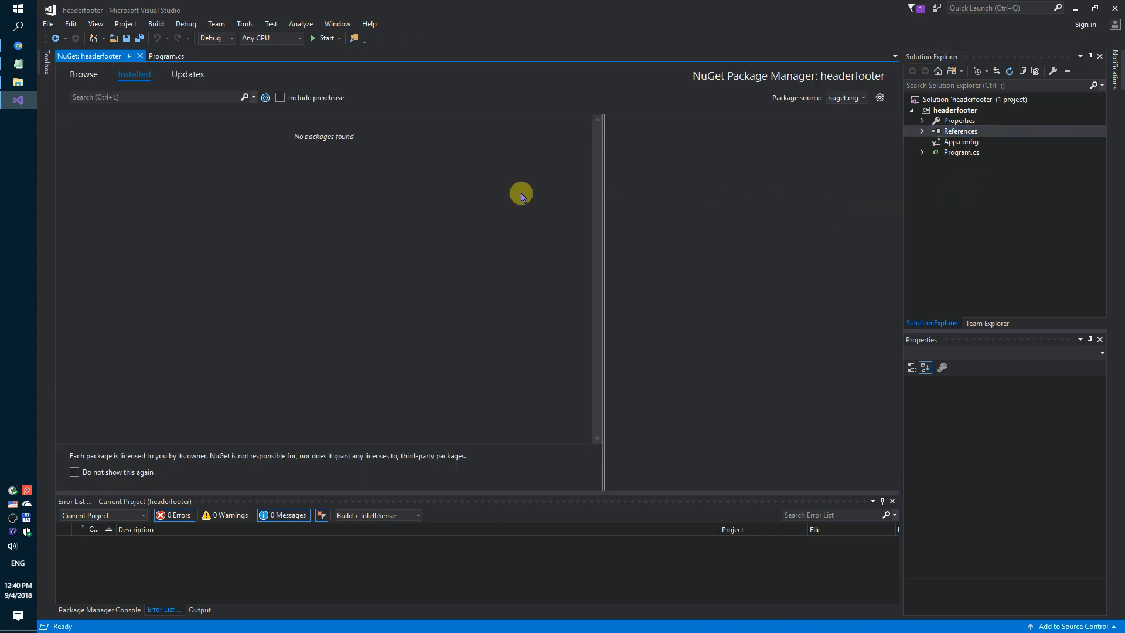
mouse_move(454, 199)
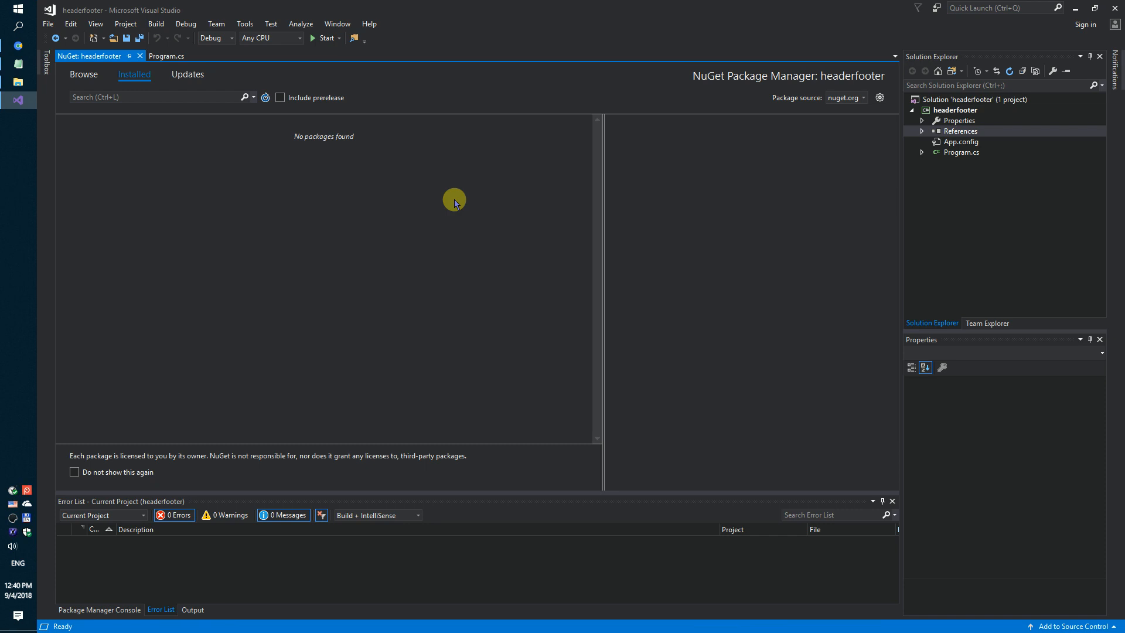
mouse_move(58, 56)
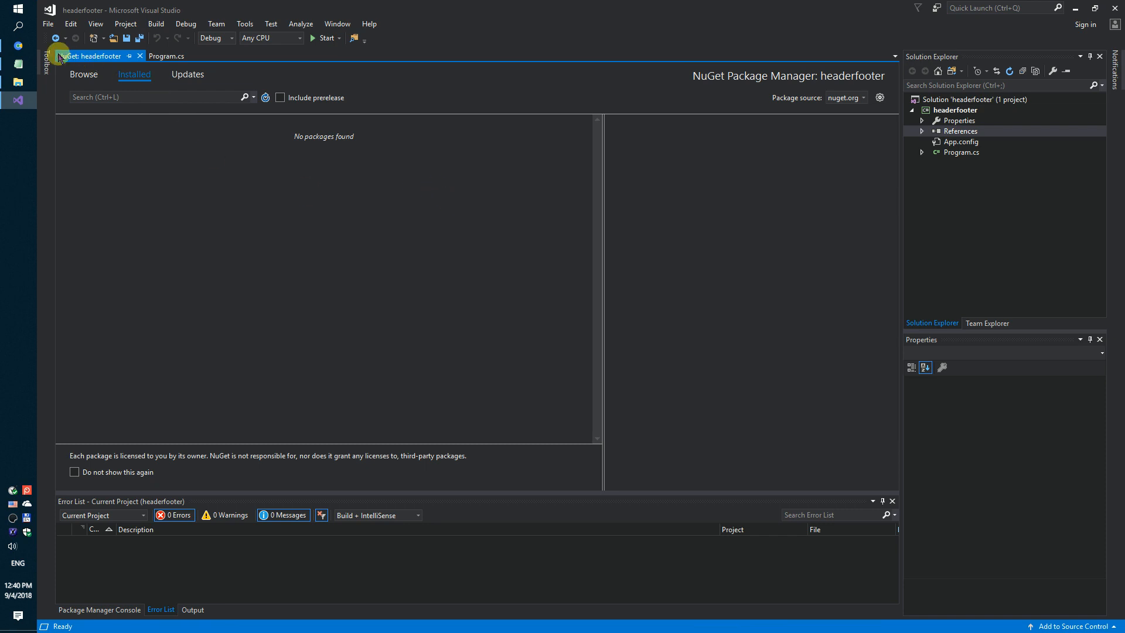
type("sa")
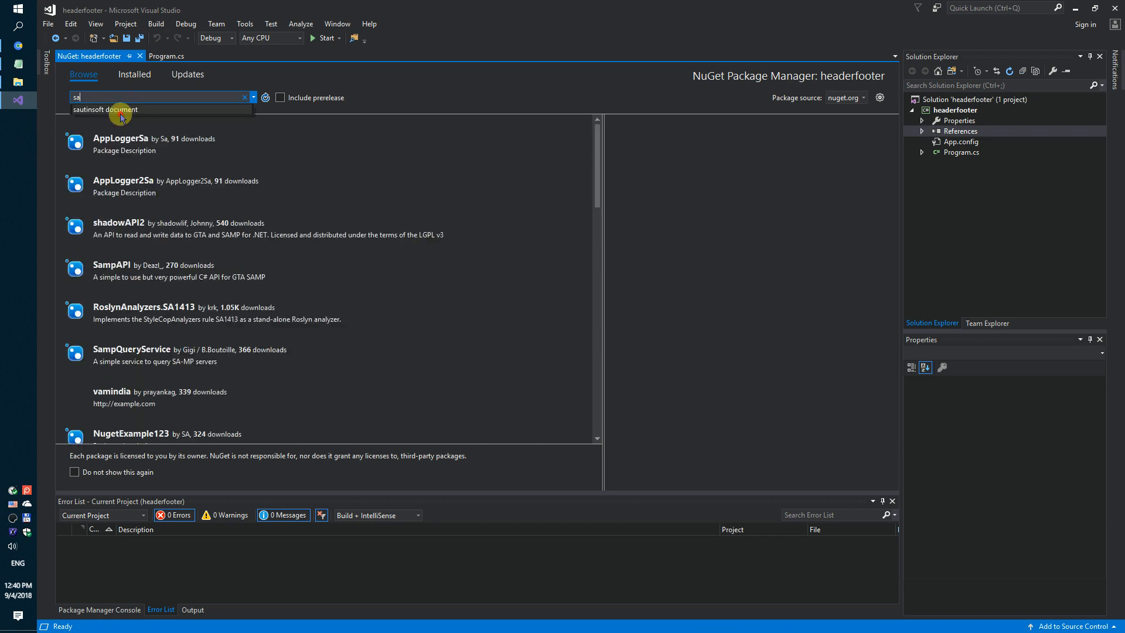
left_click(105, 109)
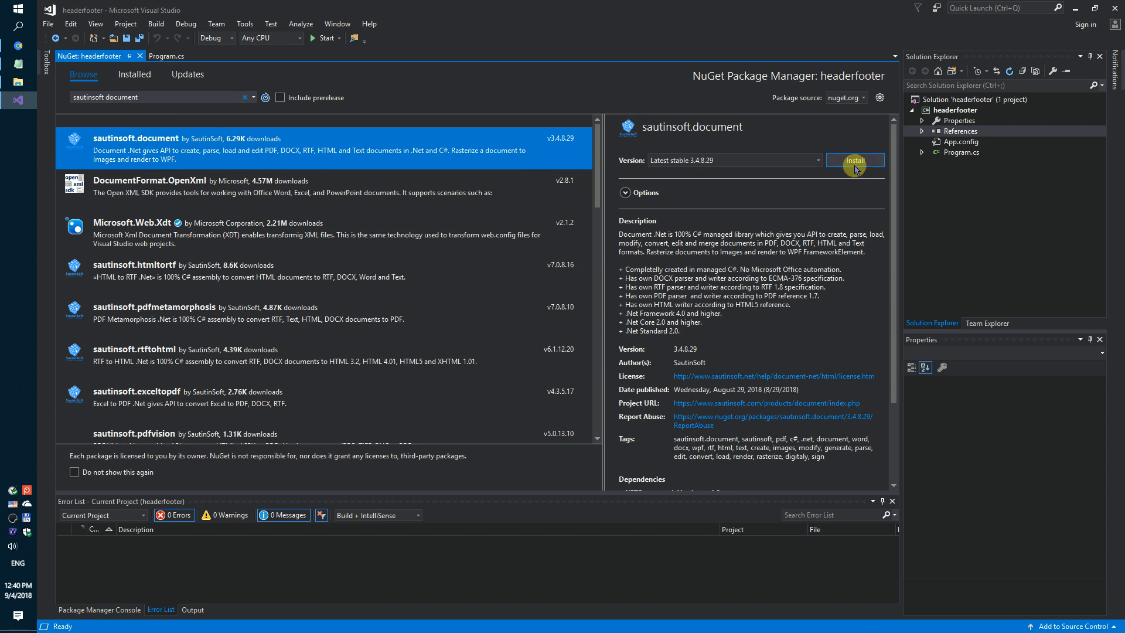
left_click(854, 159)
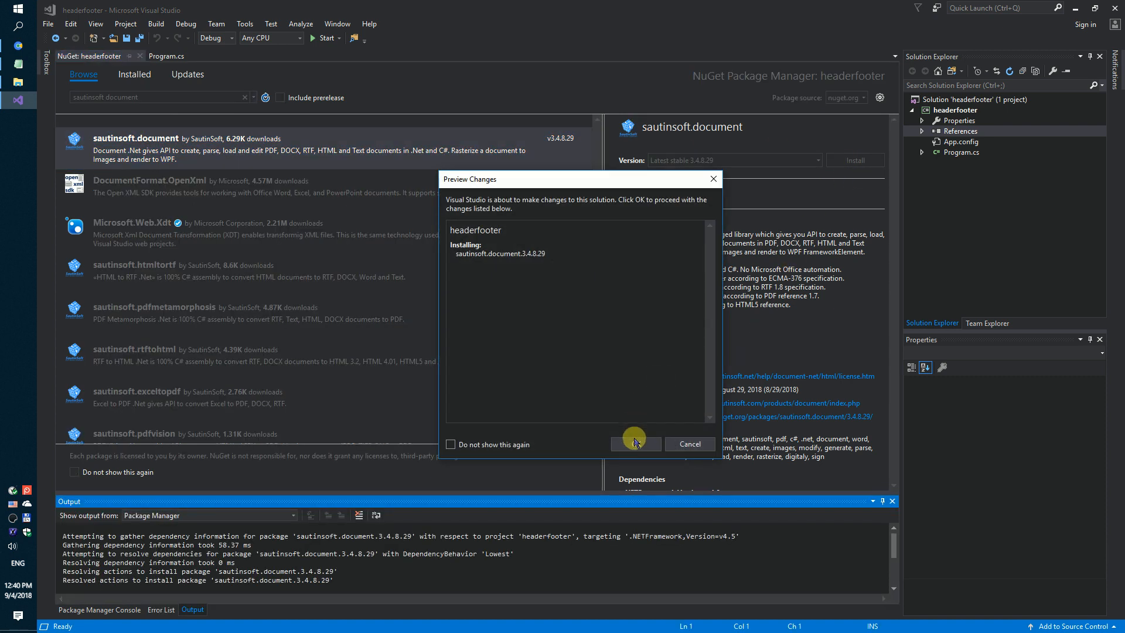
left_click(634, 444)
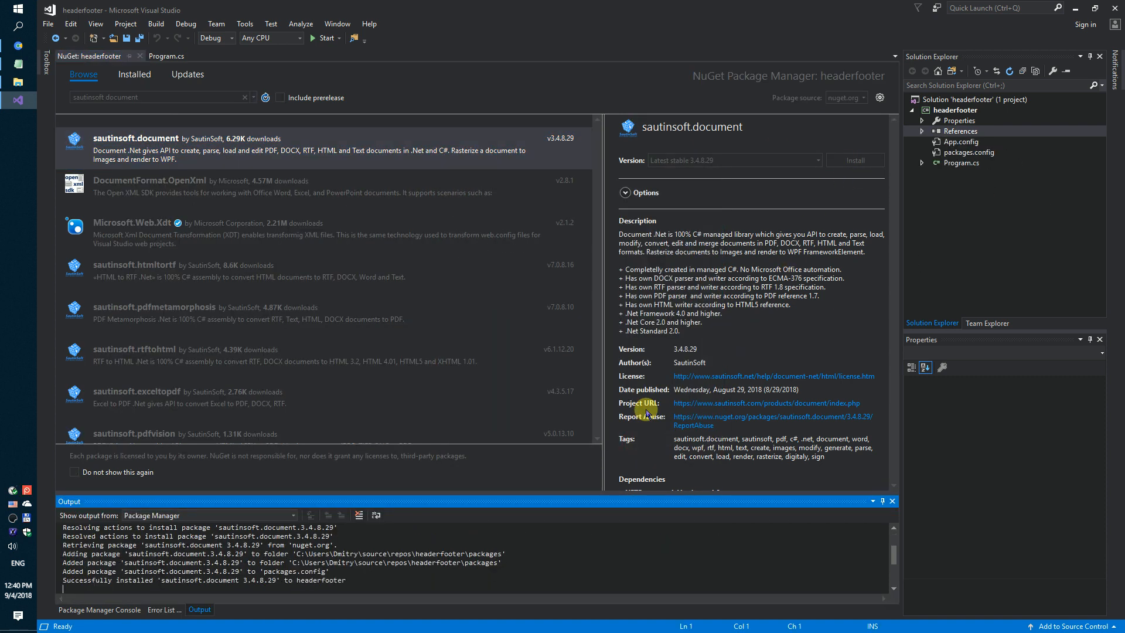
left_click(164, 609)
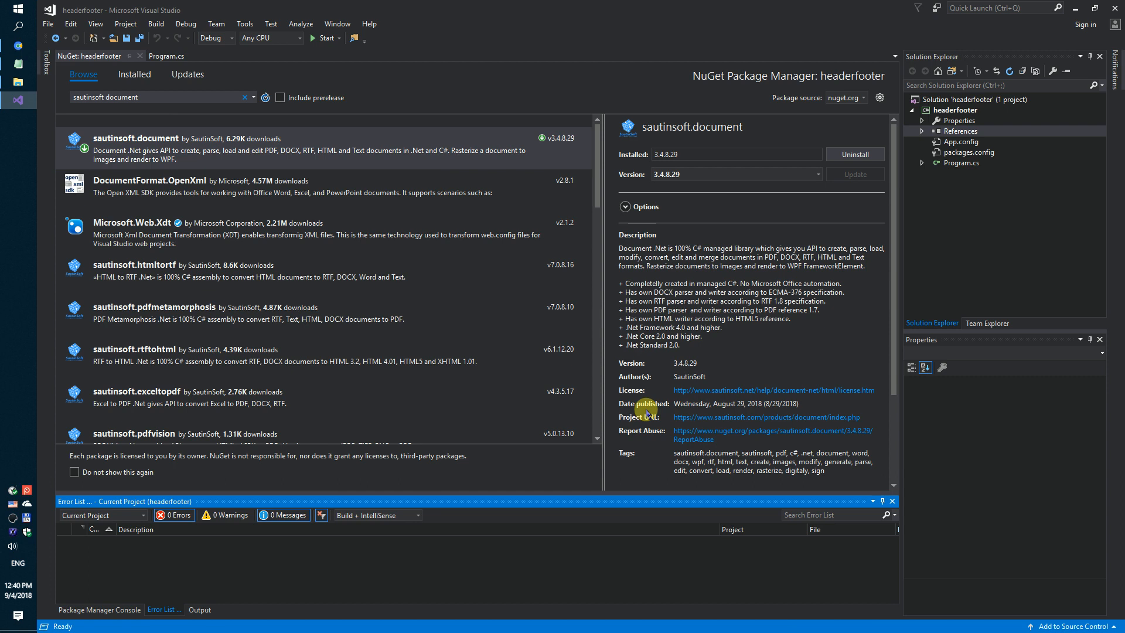
mouse_move(706, 322)
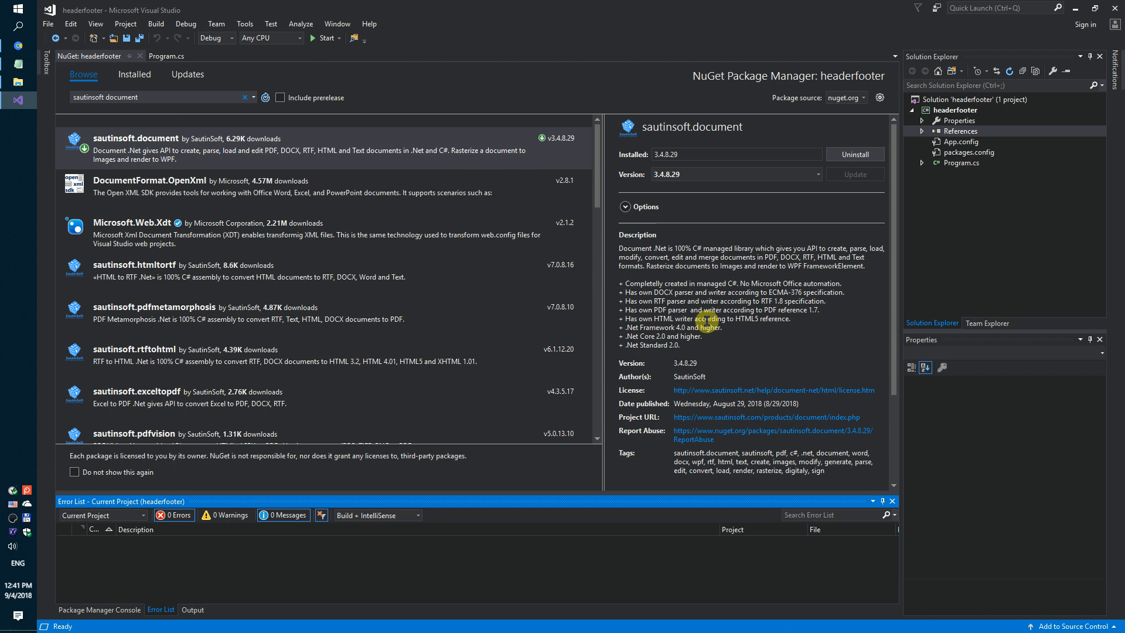
left_click(961, 163)
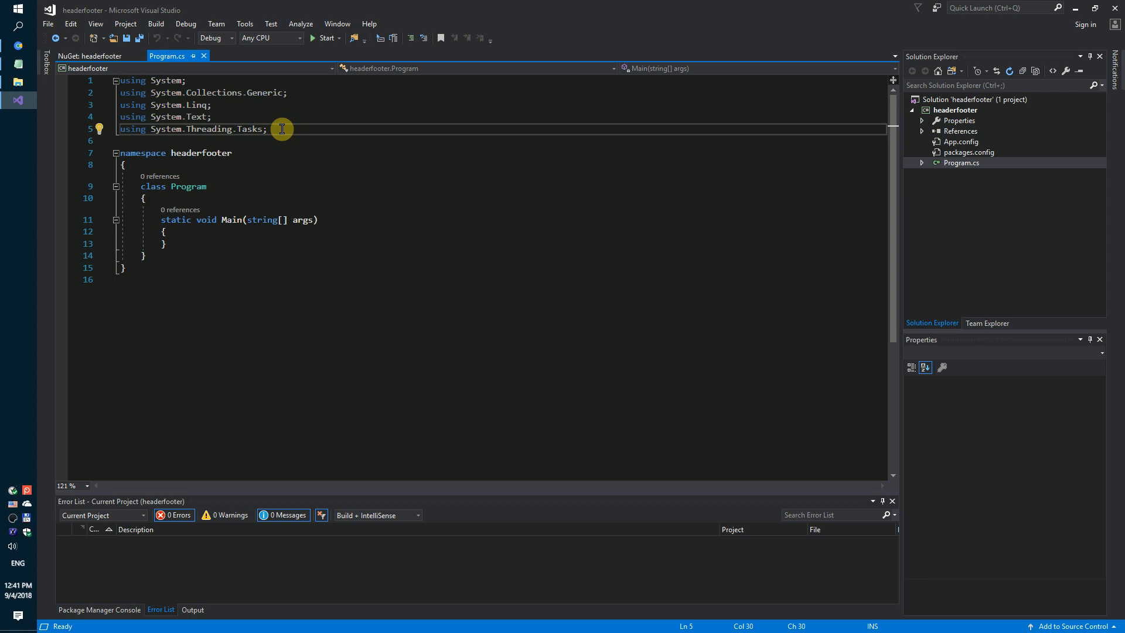
- Add the using SautinSoft.Document directive to Program.cs
type("usinf")
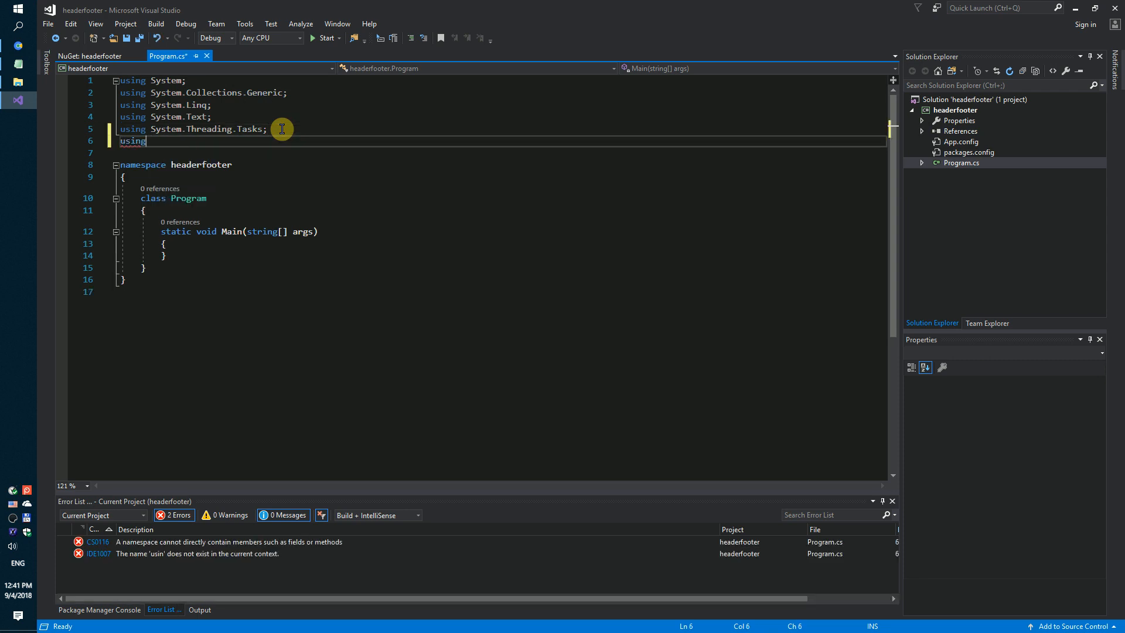
type("SautinSoft")
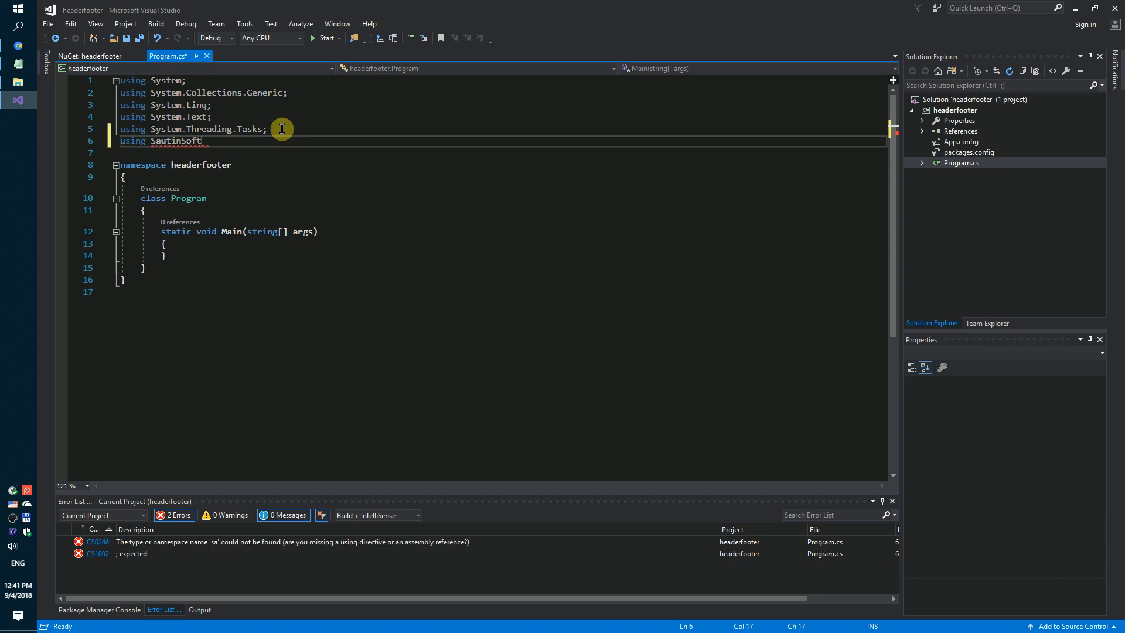
type(".do")
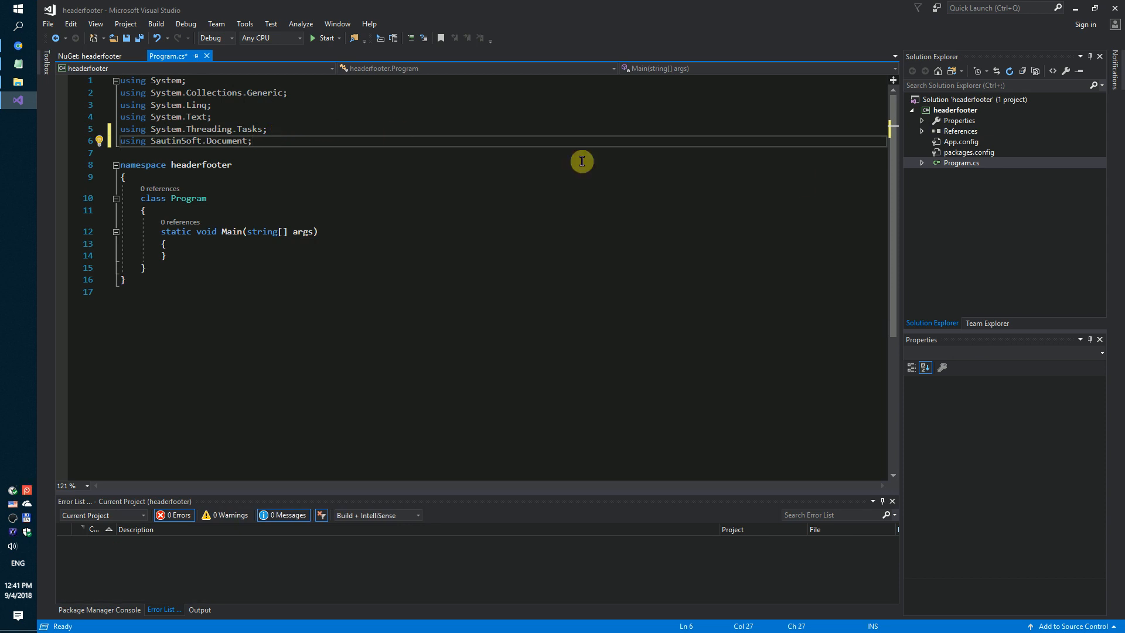
mouse_move(1121, 218)
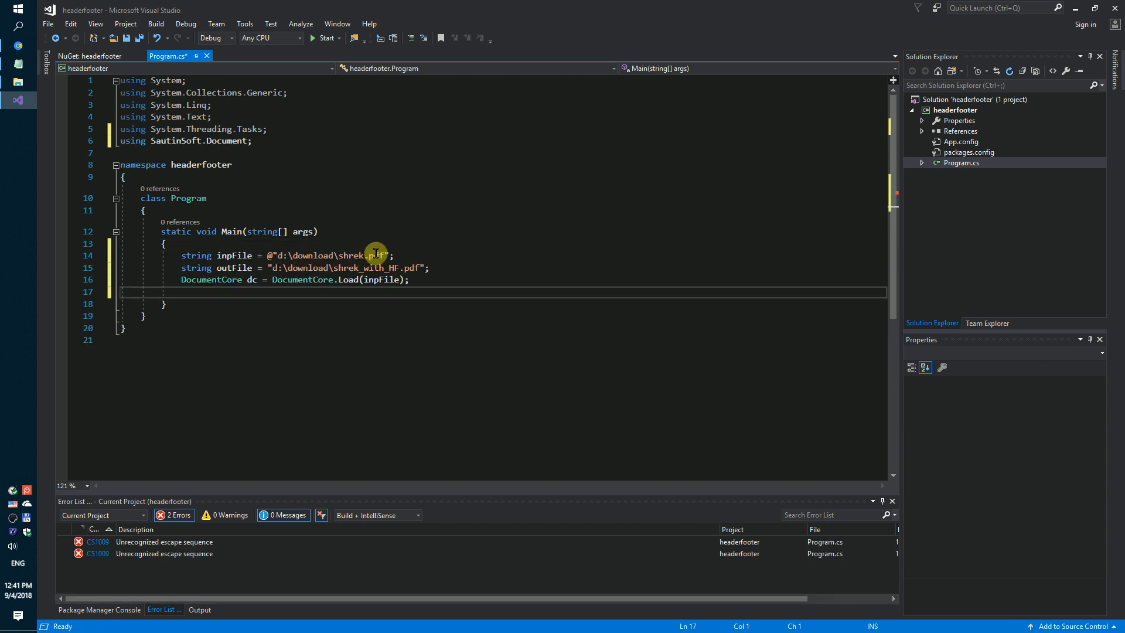
mouse_move(351, 280)
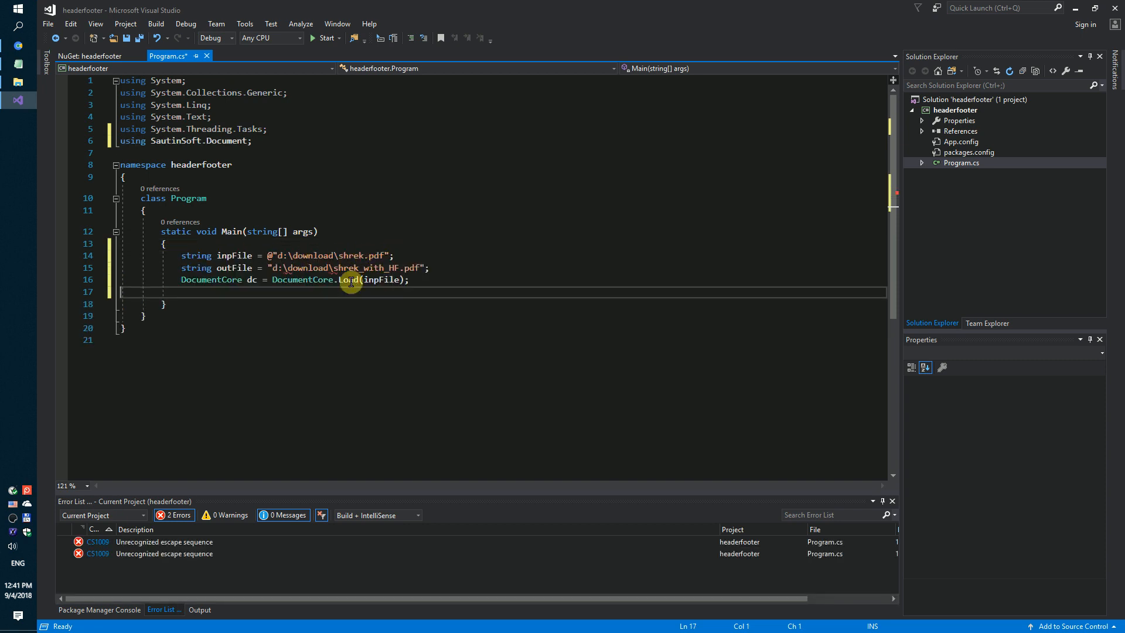
mouse_move(269, 268)
type("@")
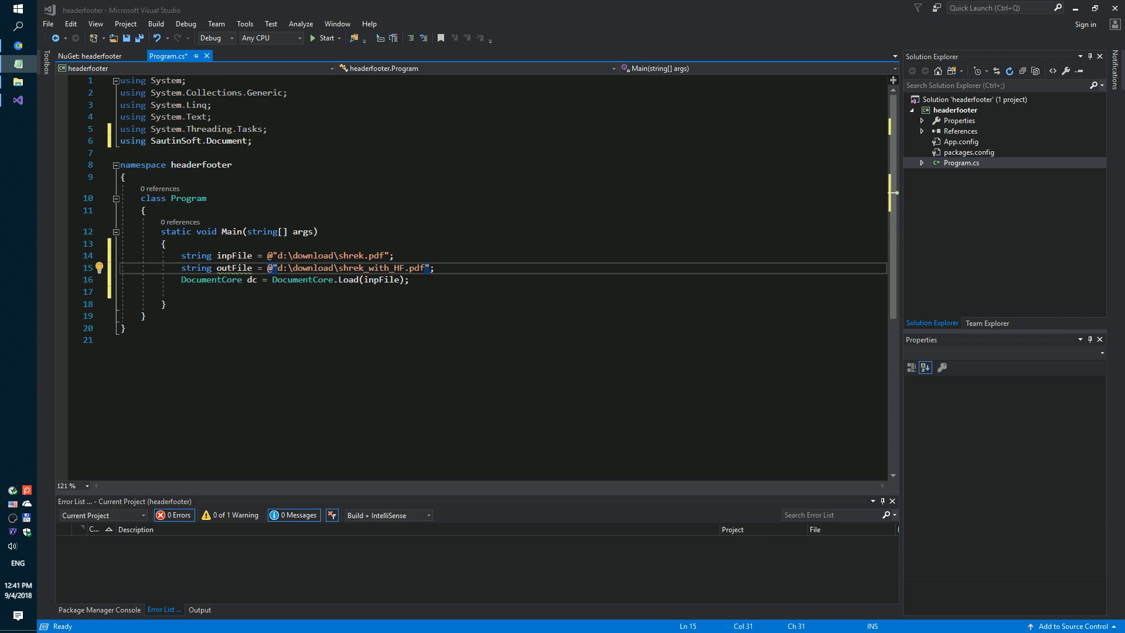
- Write the brown 14-point 'Shrek and Donkey' header code, cloned into every section
left_click(209, 291)
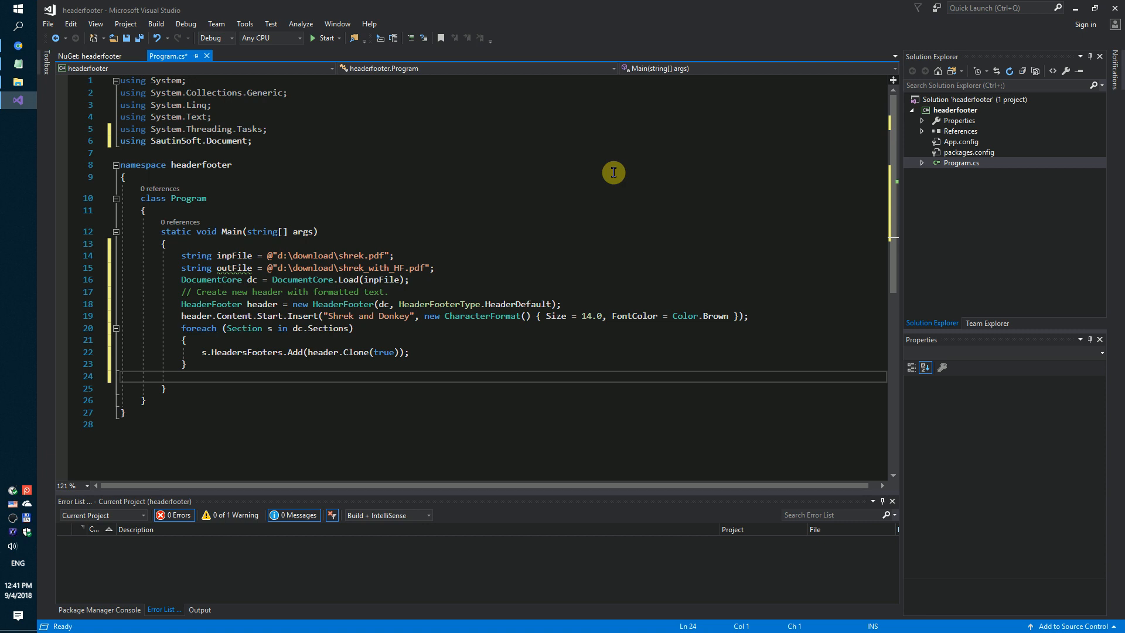
mouse_move(440, 322)
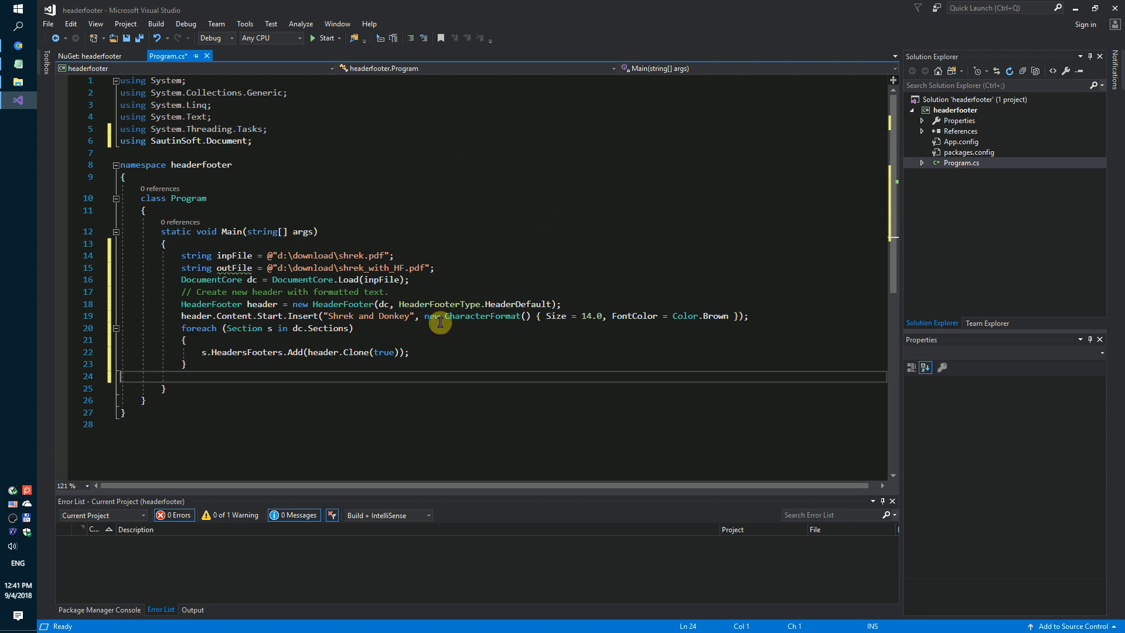
left_click(346, 316)
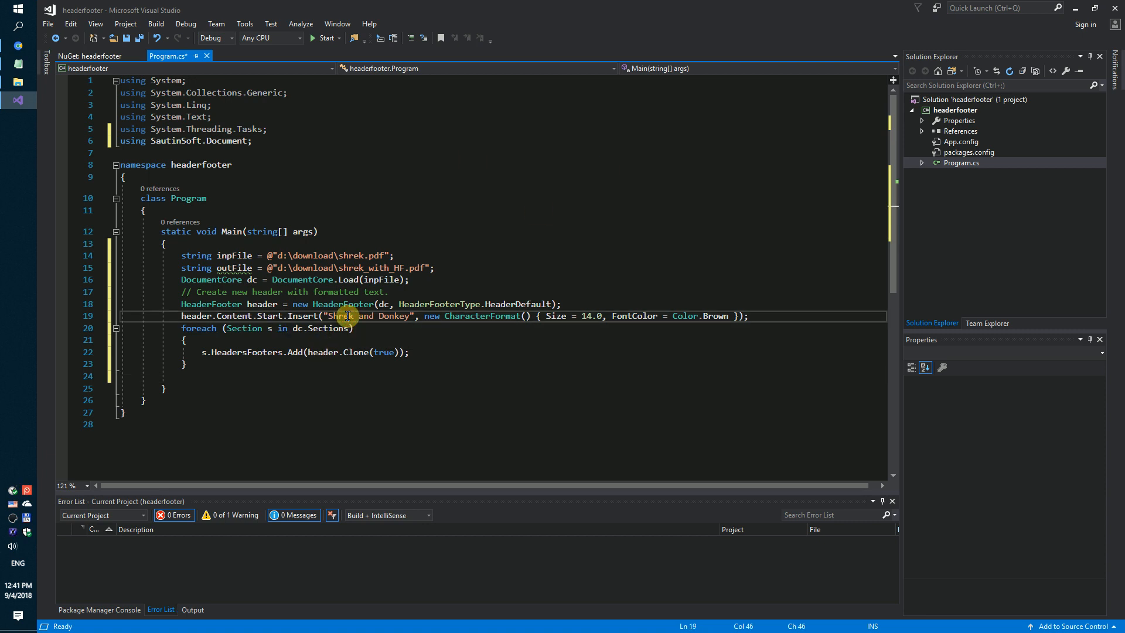
mouse_move(608, 315)
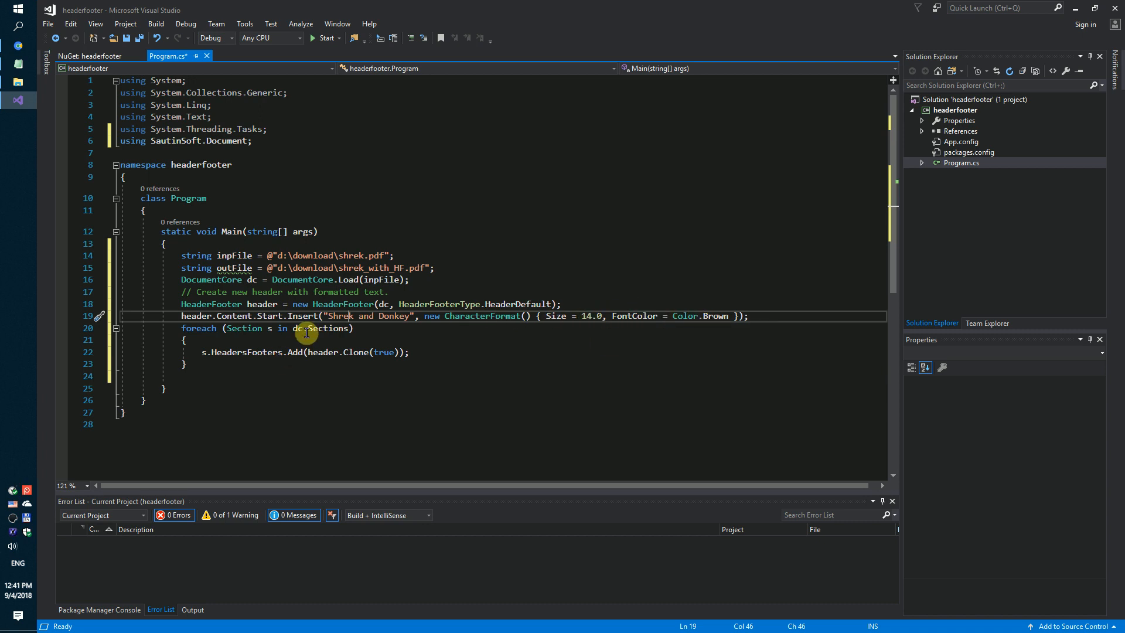
mouse_move(429, 346)
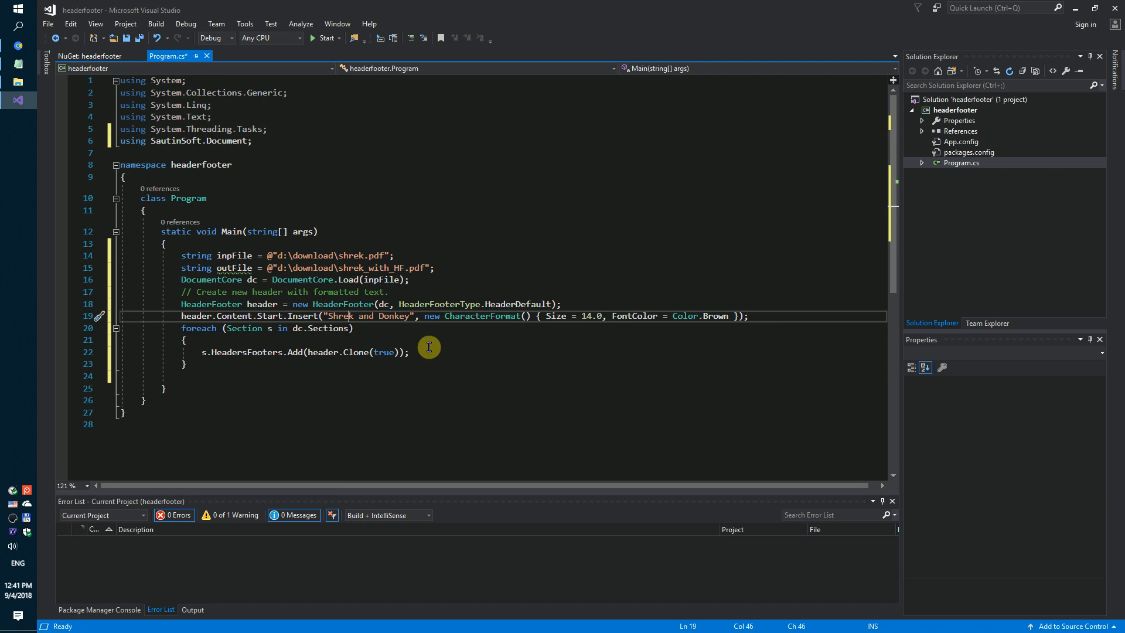
mouse_move(337, 330)
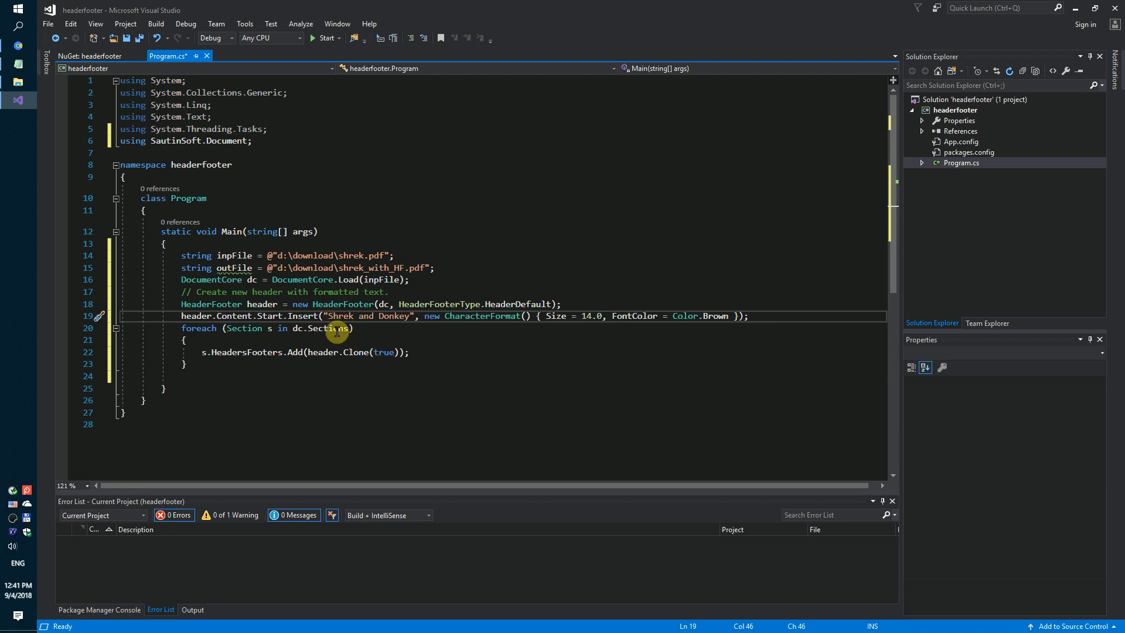
mouse_move(373, 363)
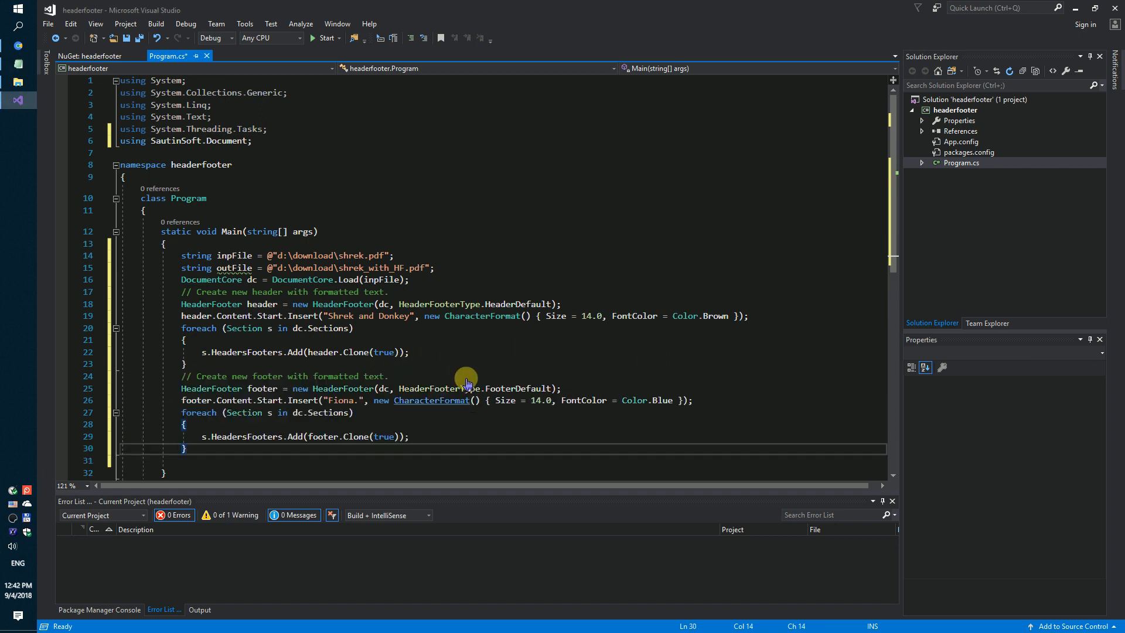
mouse_move(466, 374)
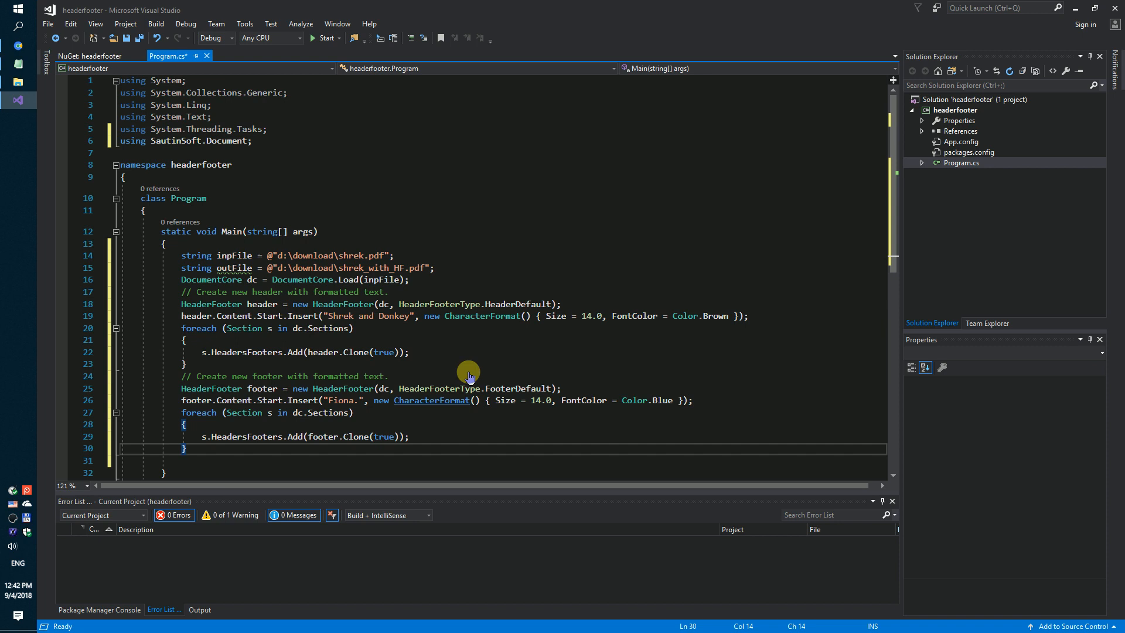
mouse_move(337, 400)
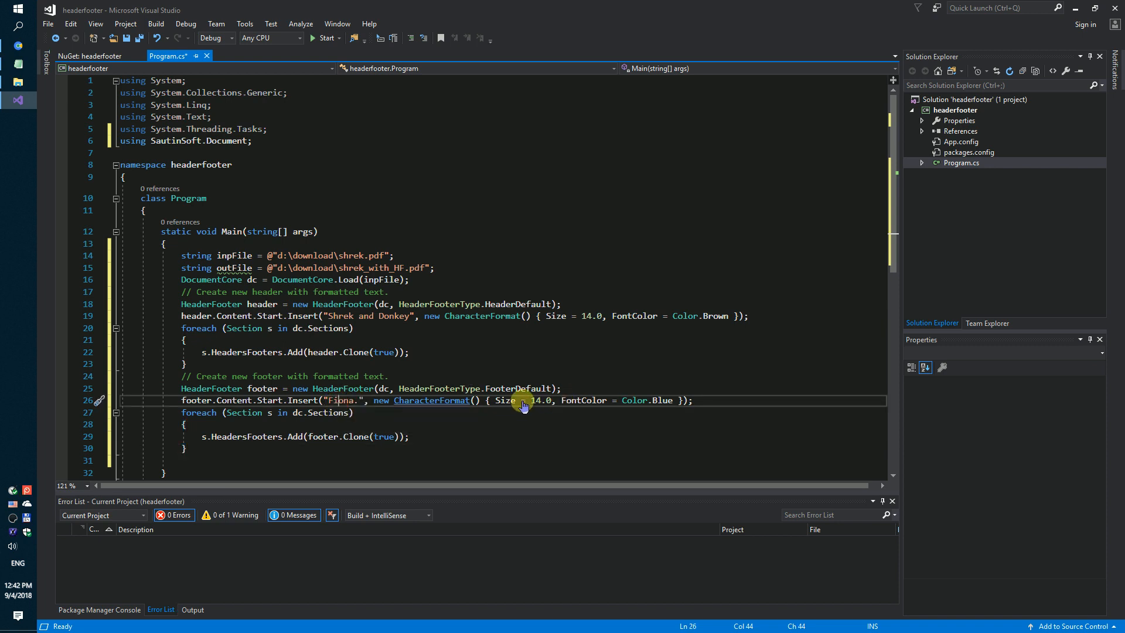
- Add the blue 14-point 'Fiona.' footer loop and dc.Save(outFile)
left_click(321, 424)
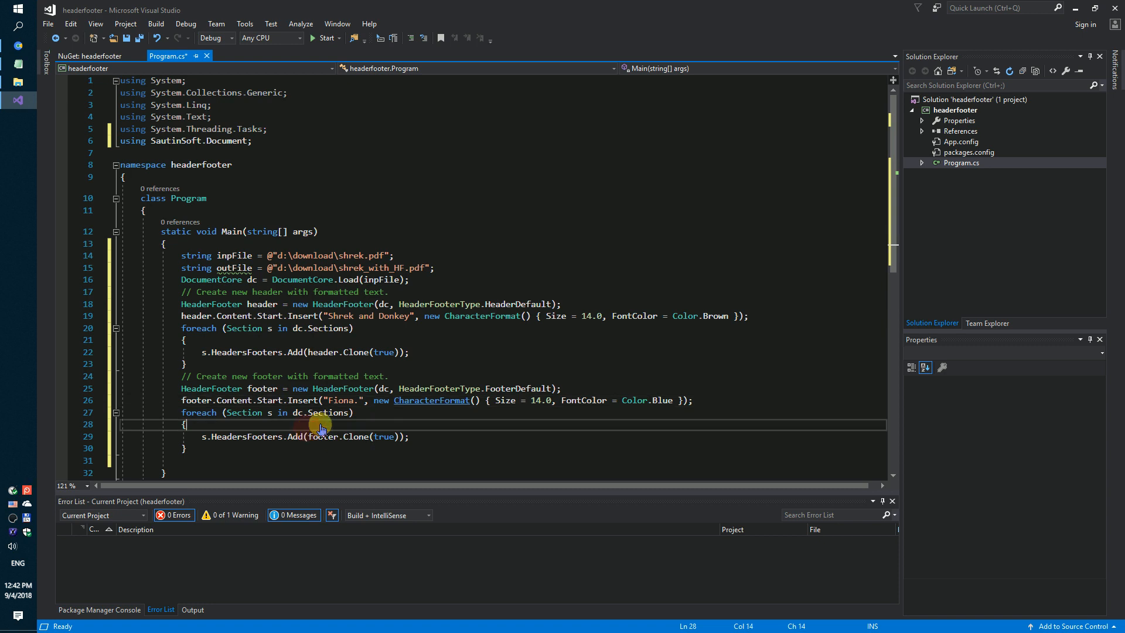
scroll("down", 3)
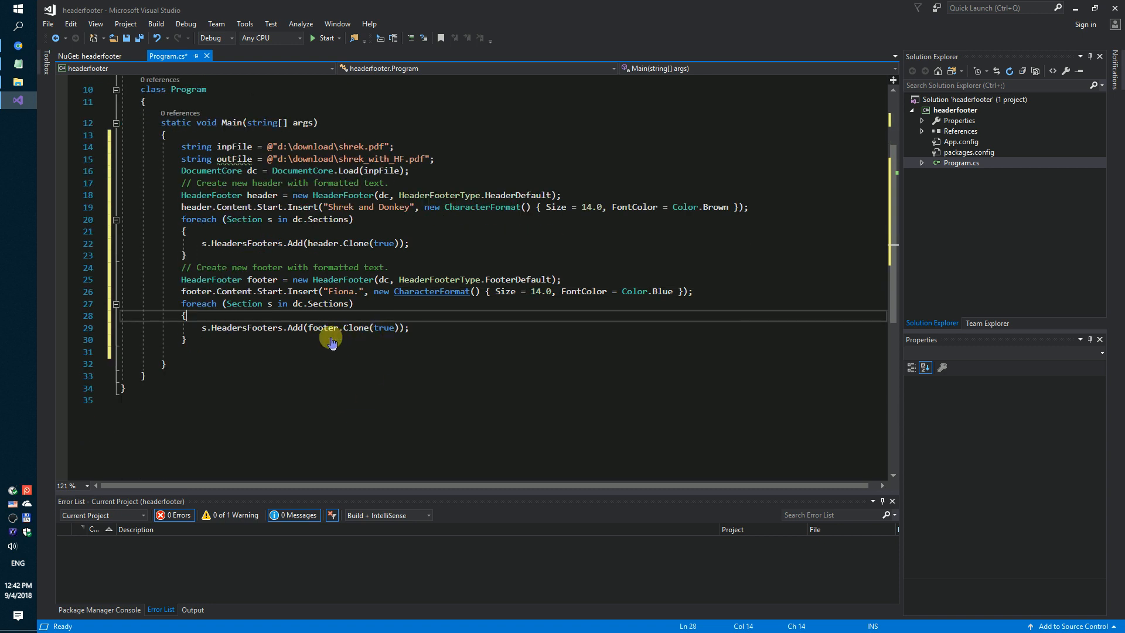
mouse_move(226, 351)
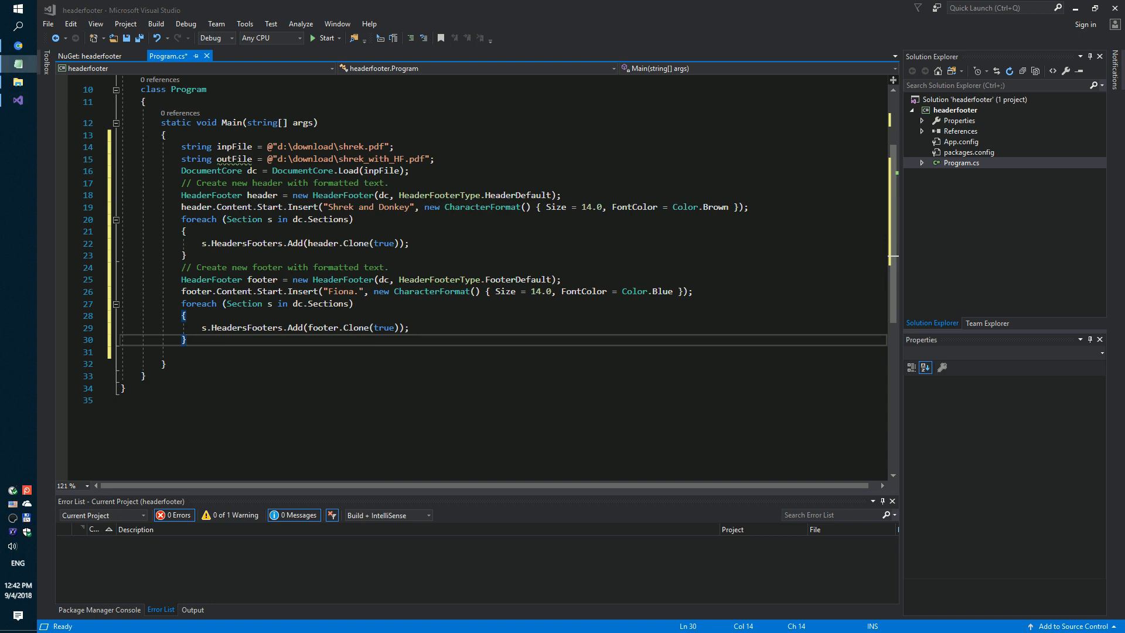
type("dc.Save(outFile);")
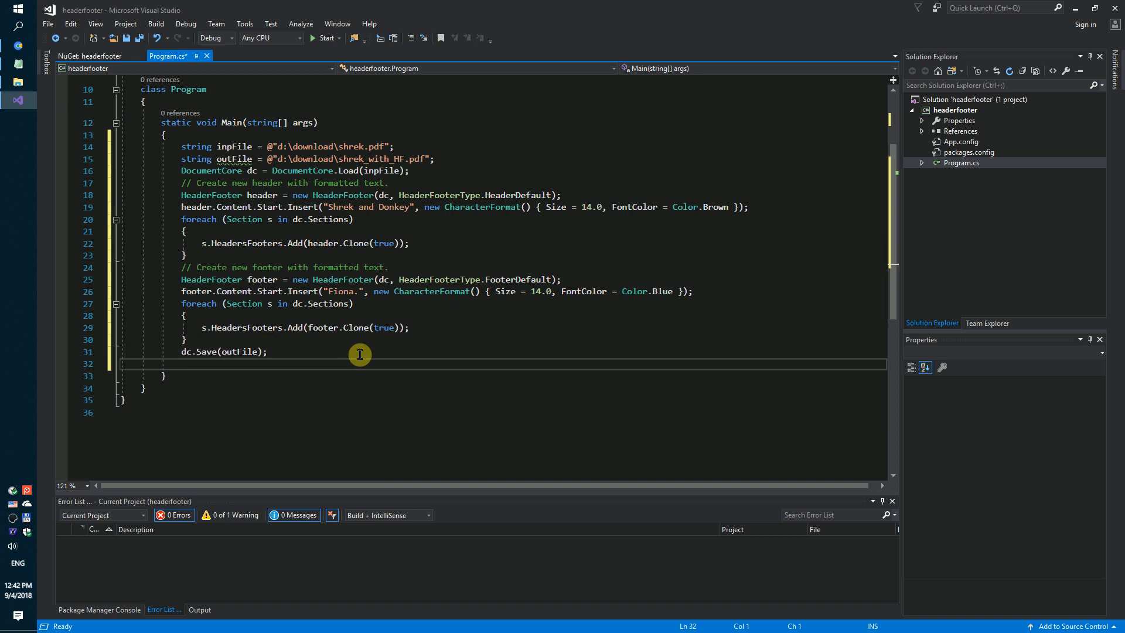
mouse_move(321, 120)
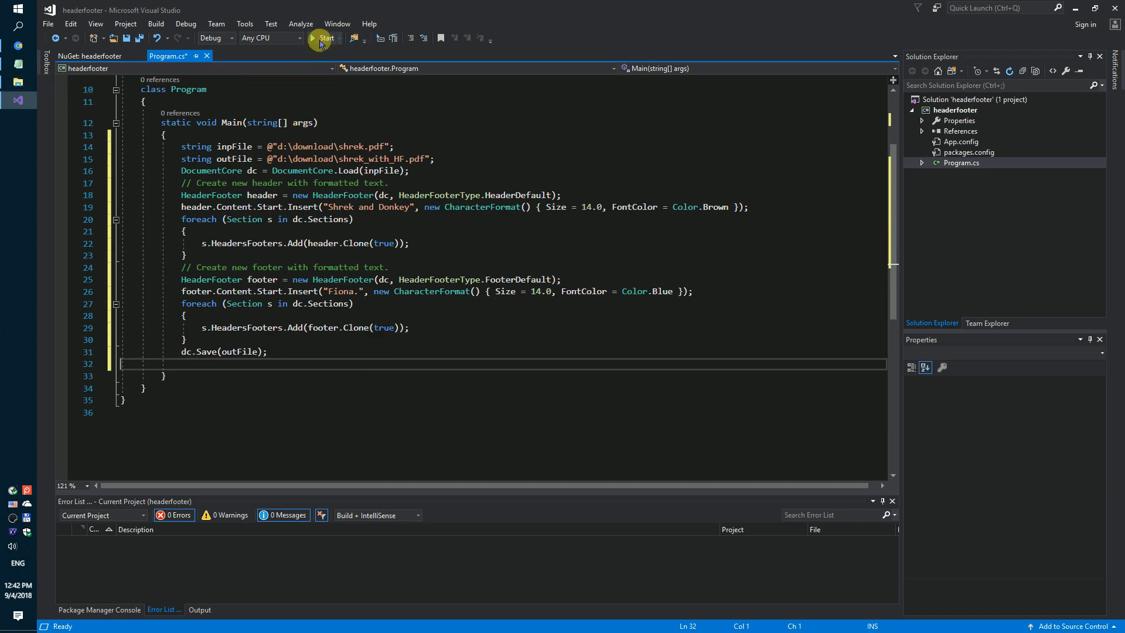
- Run the app and open the generated shrek_with_HF.pdf from the Download folder
left_click(323, 38)
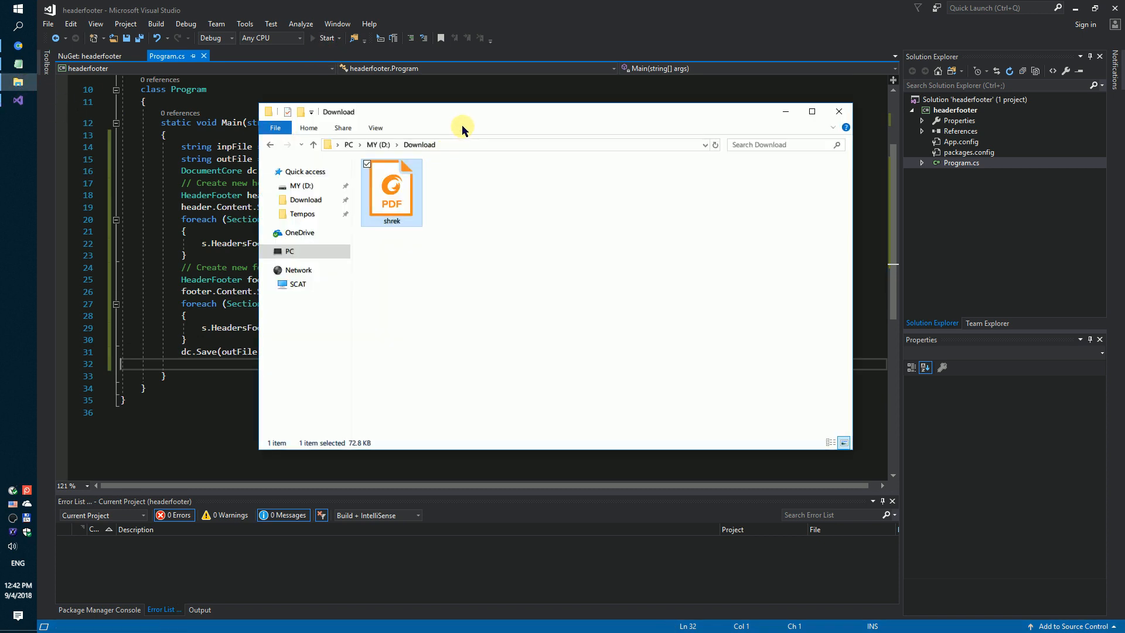
left_click(325, 38)
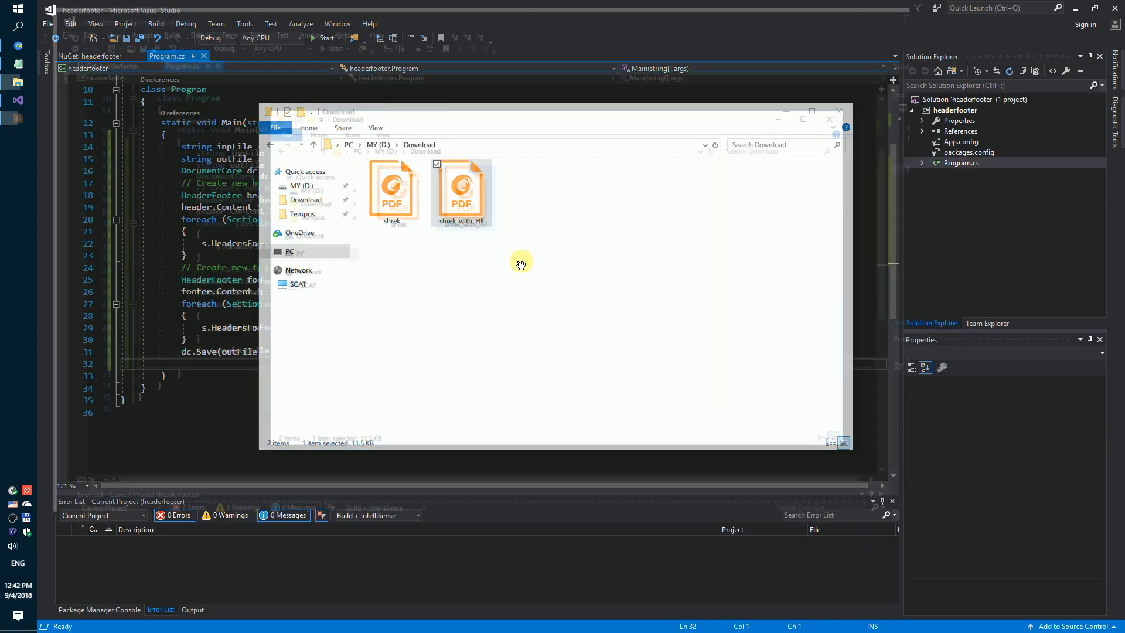
double_click(460, 185)
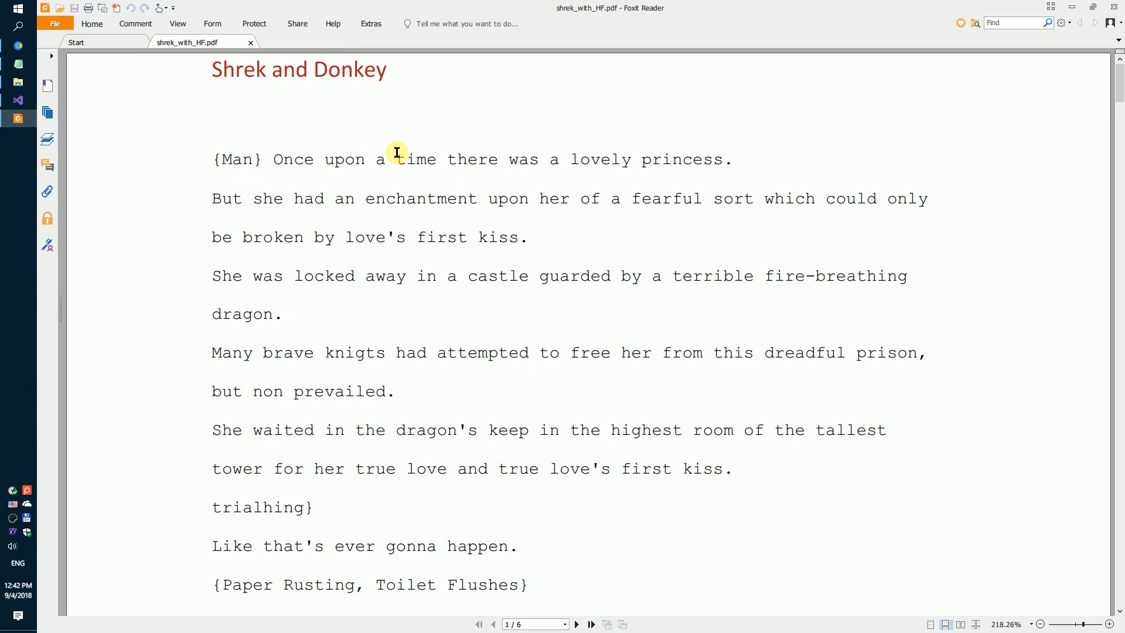
- Zoom out to 100% then 50% to inspect headers and footers across pages
left_click(1040, 623)
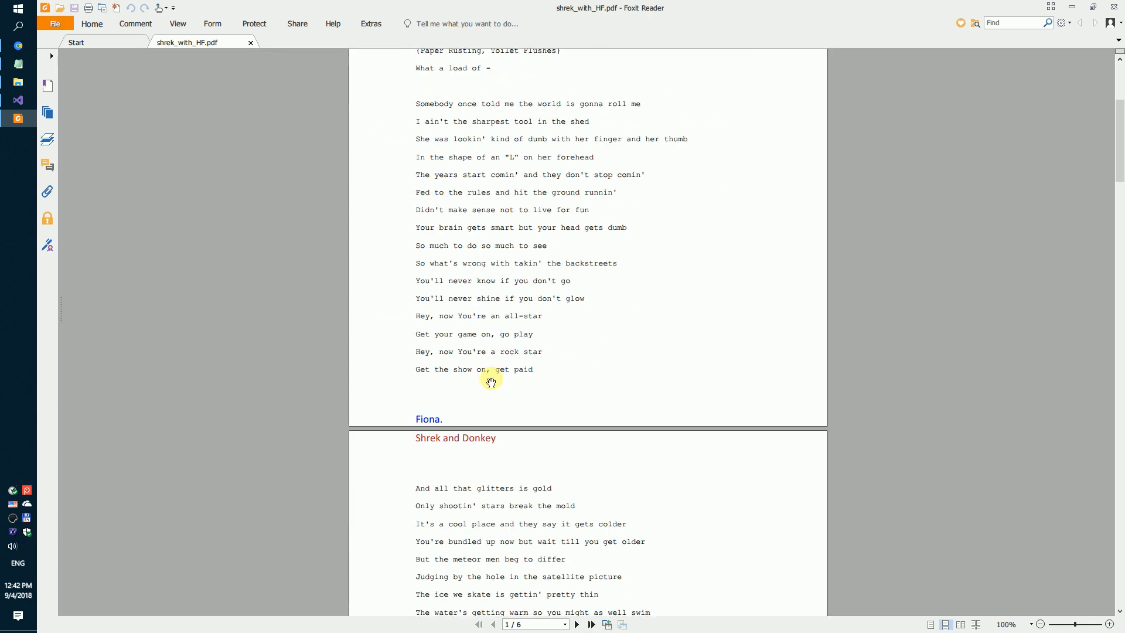
scroll("down", 3)
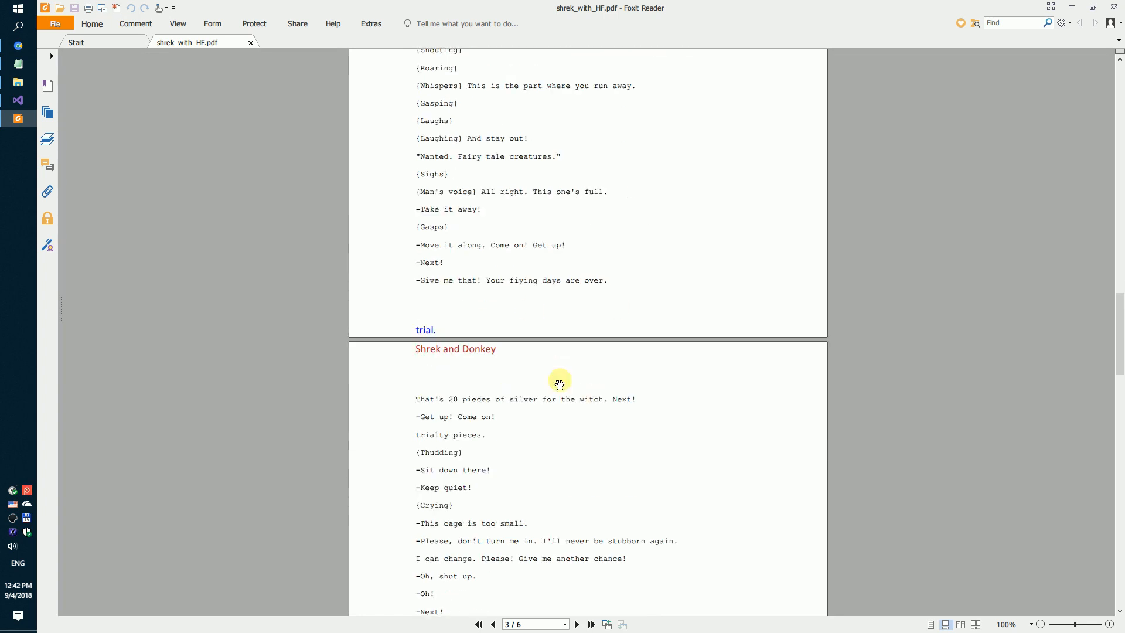
left_click(1039, 623)
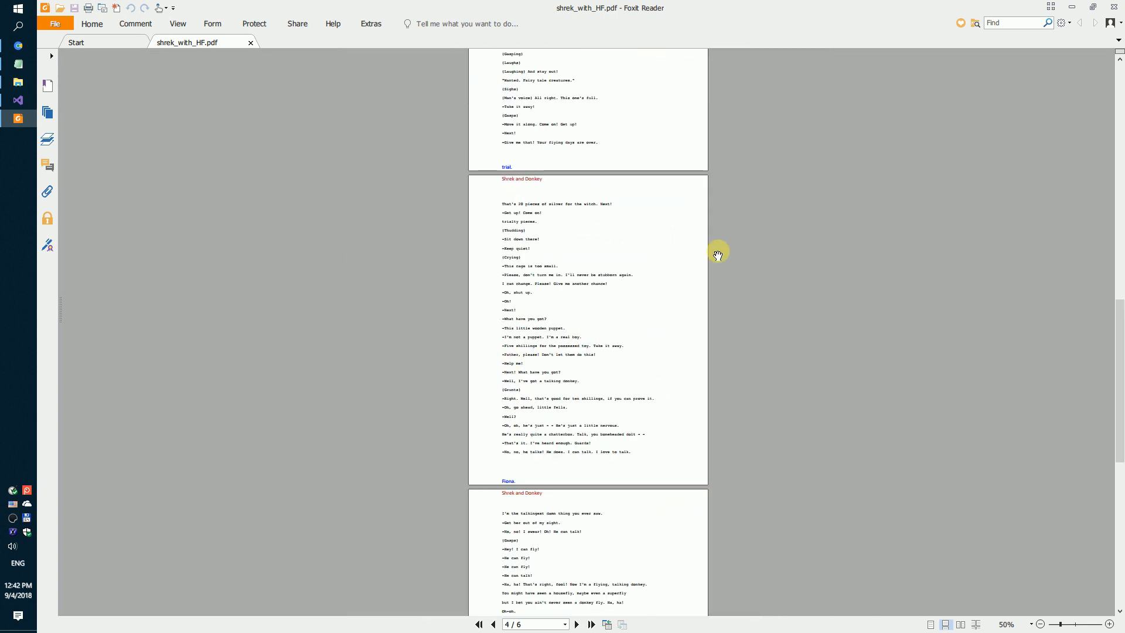
mouse_move(702, 313)
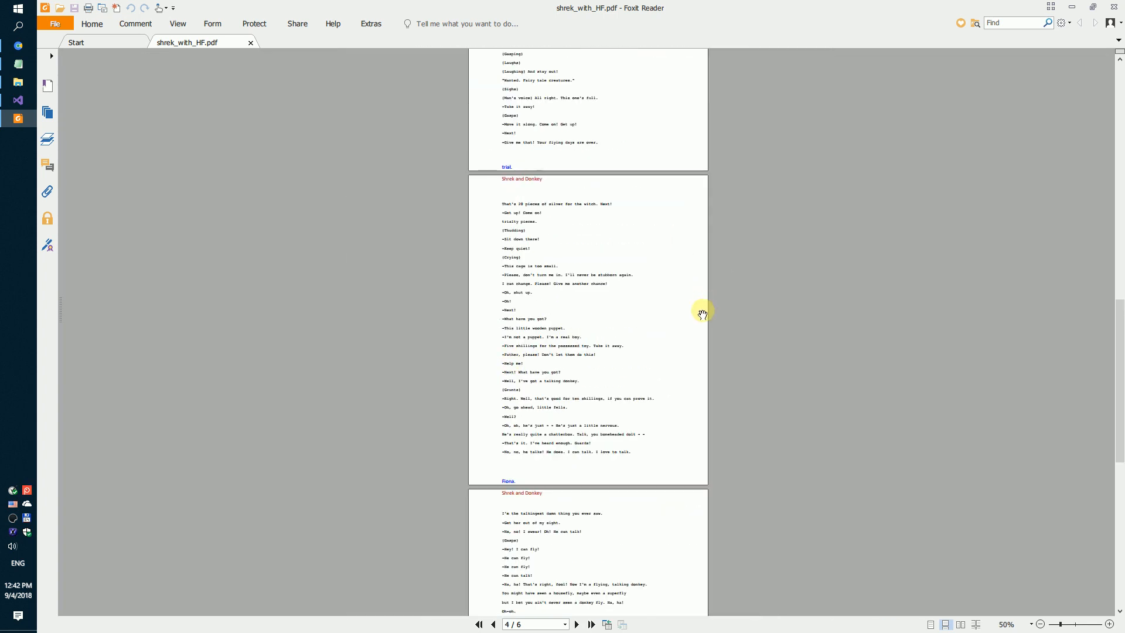